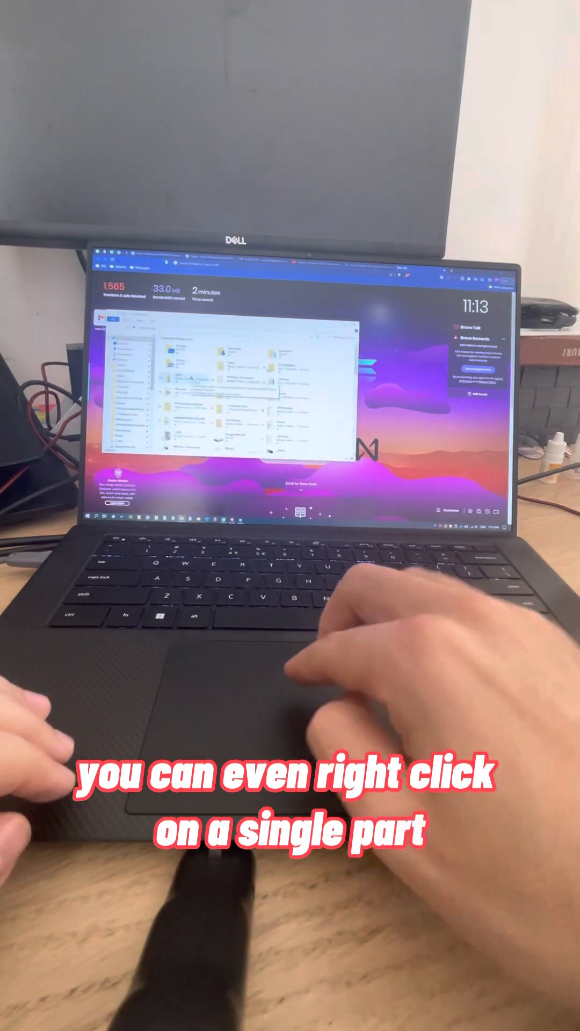
Step: Scroll the Dell touchpad gestures article down to the Touchpad settings screenshots
right_click(174, 378)
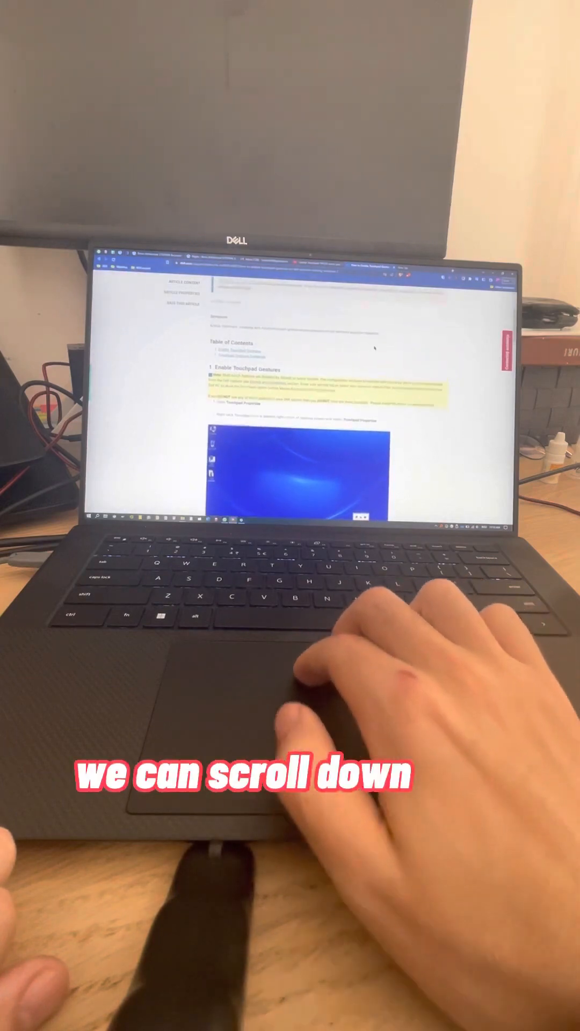
scroll(down, 3)
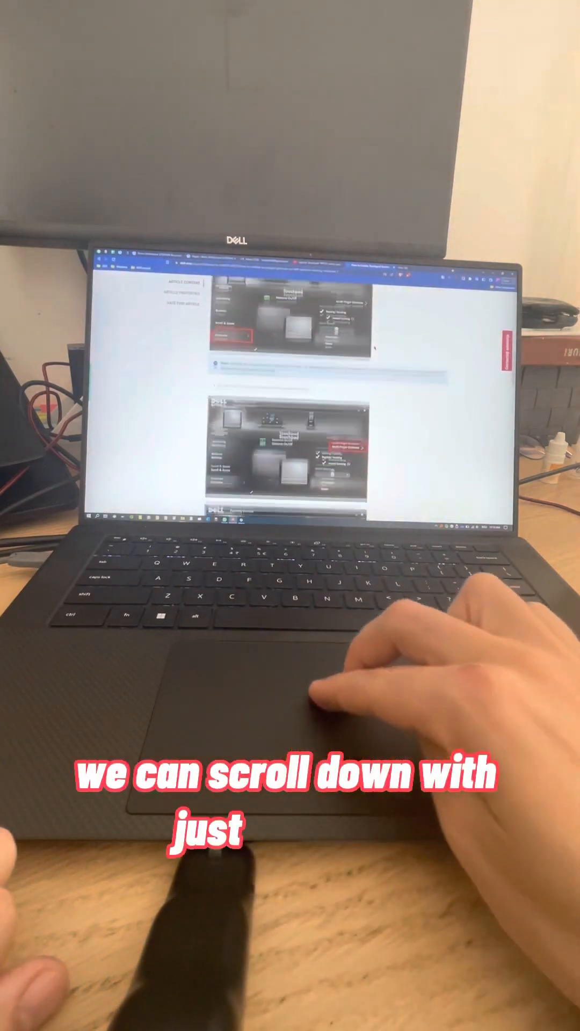
scroll(down, 3)
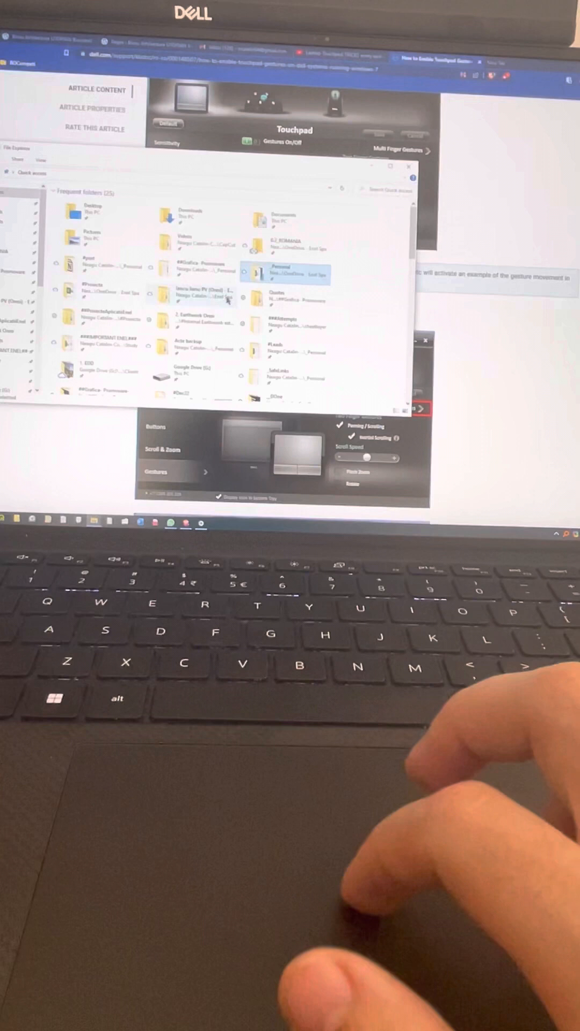
right_click(287, 274)
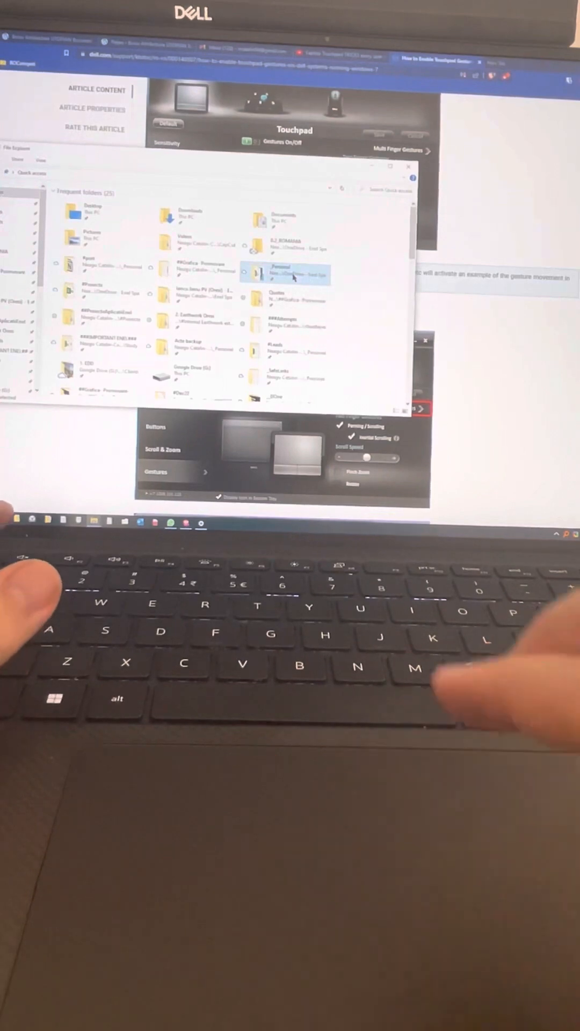
right_click(293, 276)
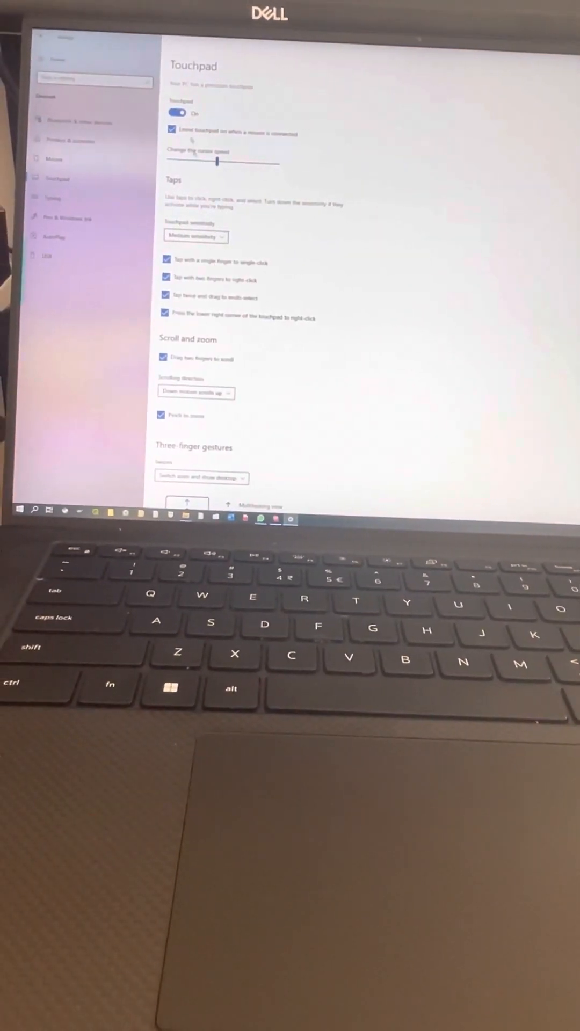
Step: Scroll to Three-finger gestures and open the three-finger Swipes dropdown
scroll(down, 3)
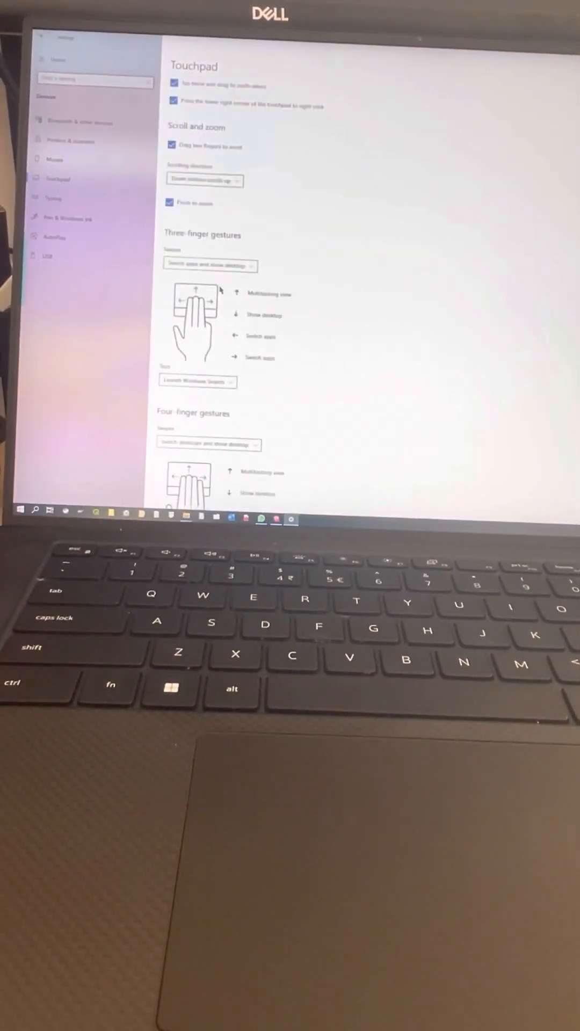
scroll(down, 3)
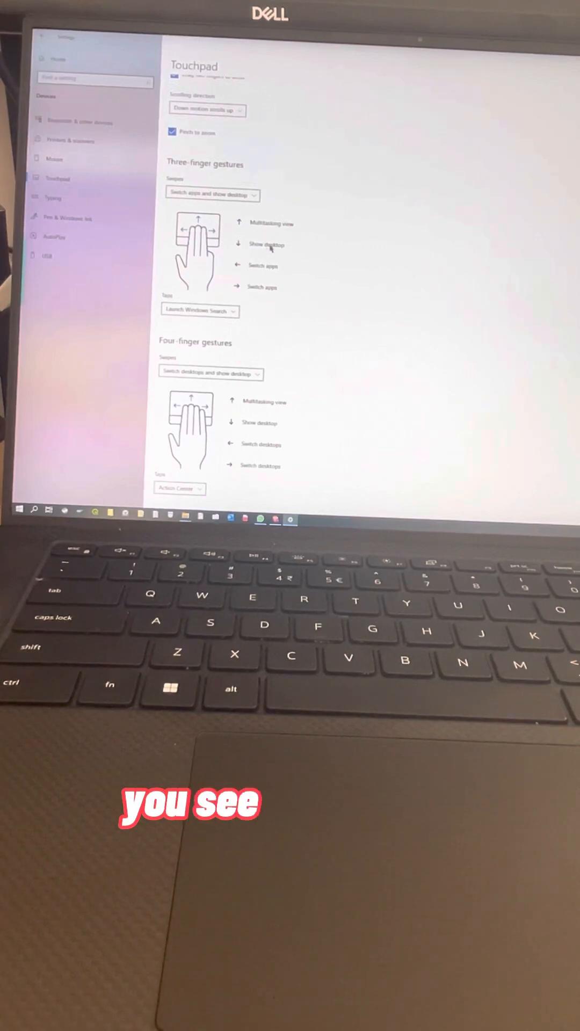
click(211, 194)
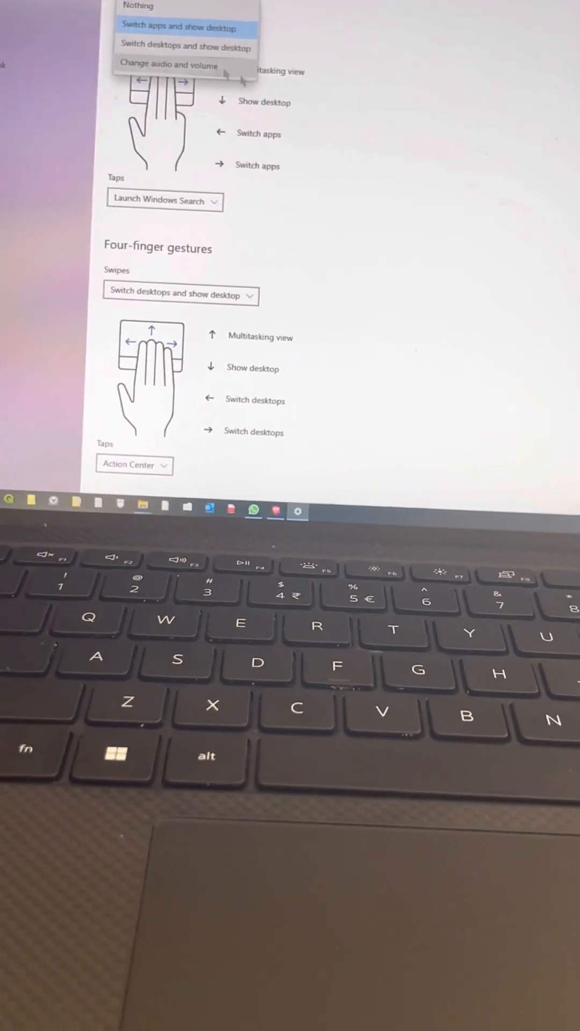
Step: Keep three-finger swipes on switching apps, then open the three-finger Taps choices
click(178, 28)
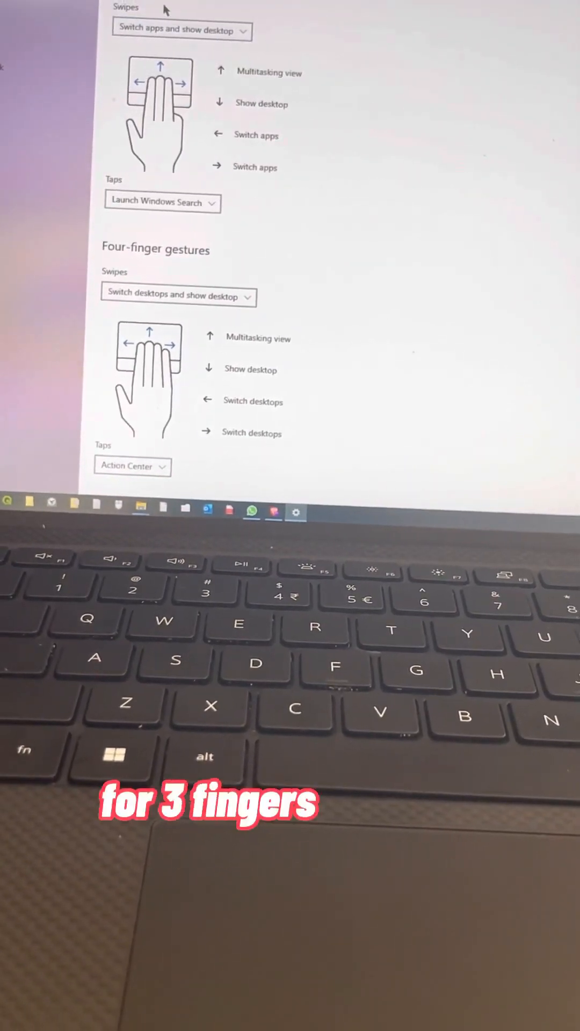
scroll(down, 3)
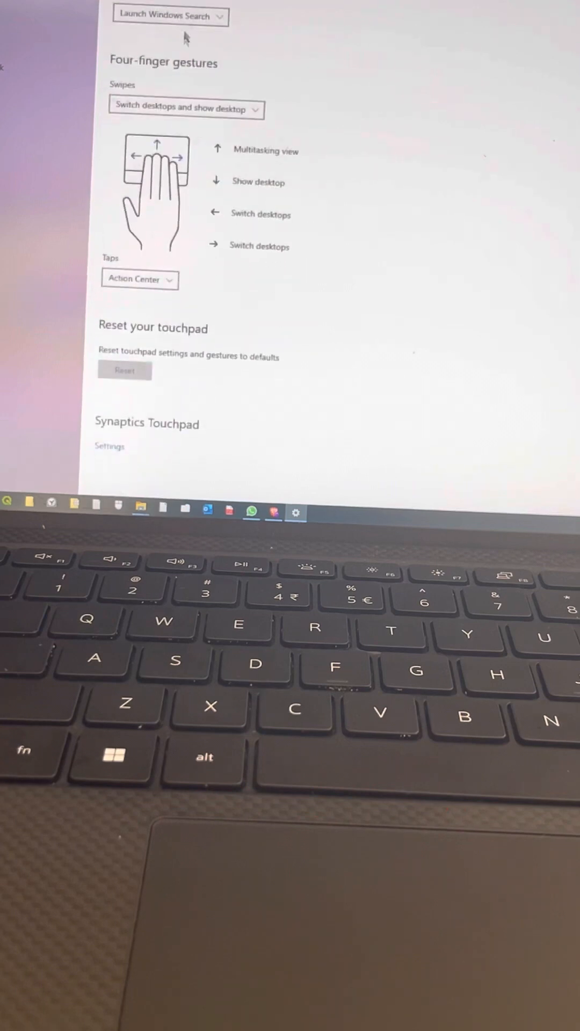
click(170, 15)
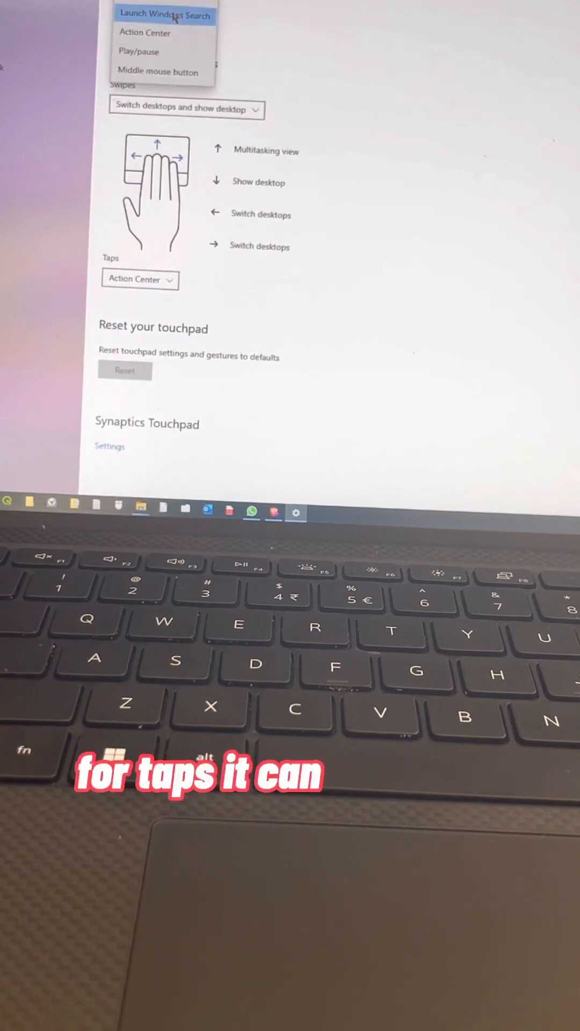
mouse_move(163, 52)
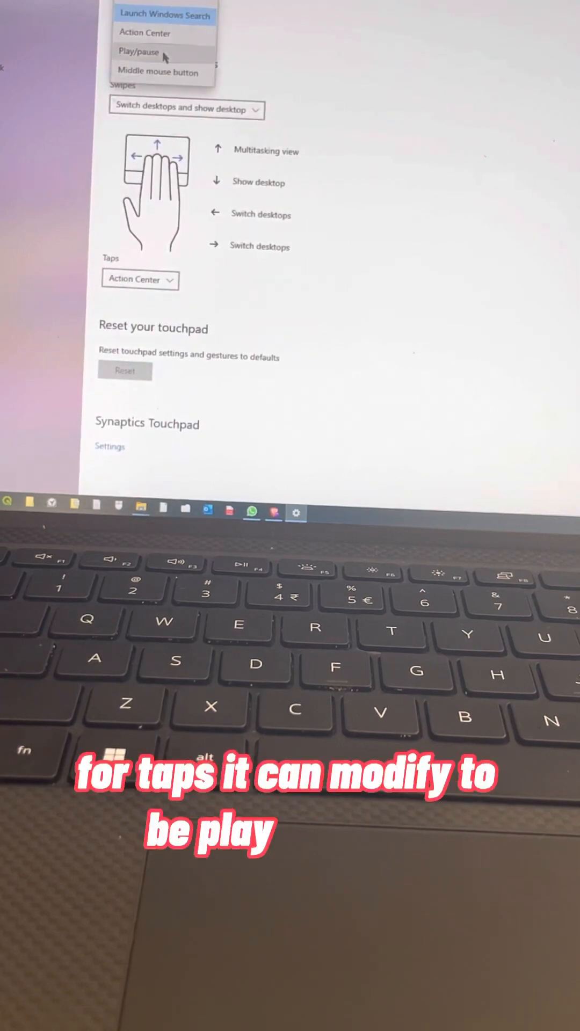